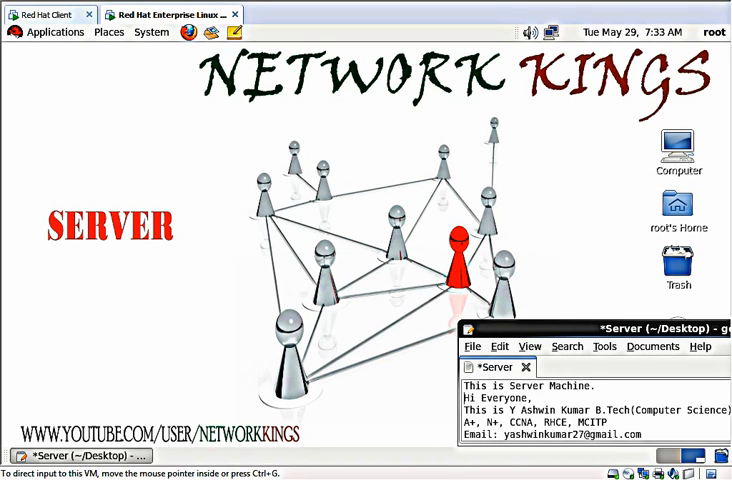
{"action": "mouse_move", "coordinate": [575, 470]}
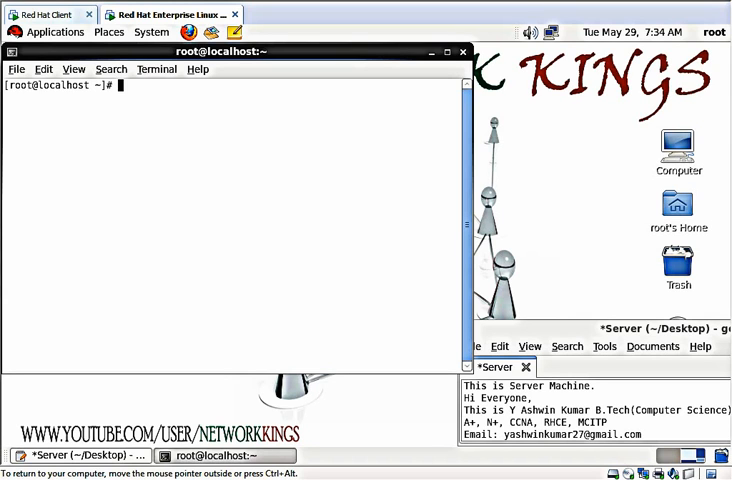
- Install all httpd* packages with yum install -y, then enter chkconfig httpd on
{"action": "type", "text": "yum"}
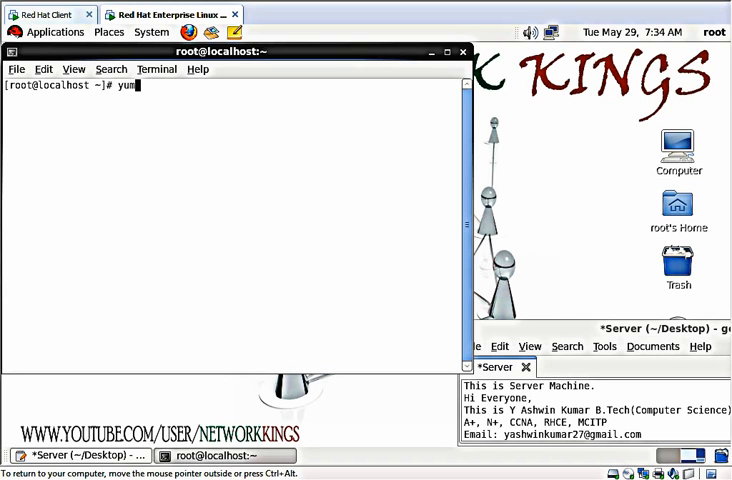
{"action": "type", "text": "inst"}
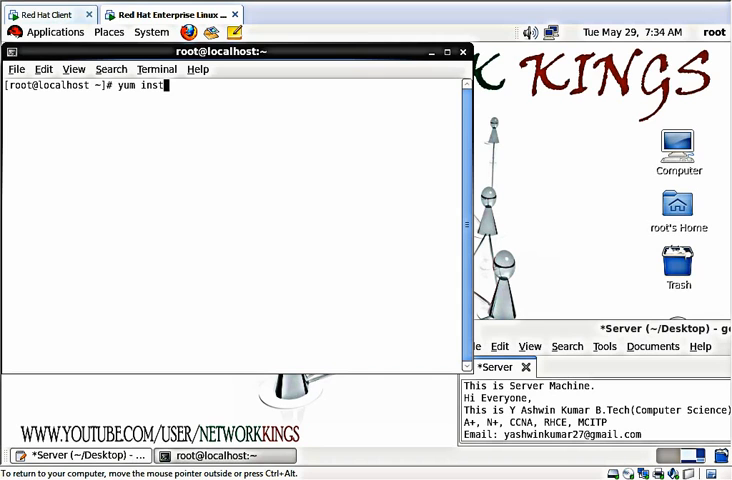
{"action": "type", "text": "all"}
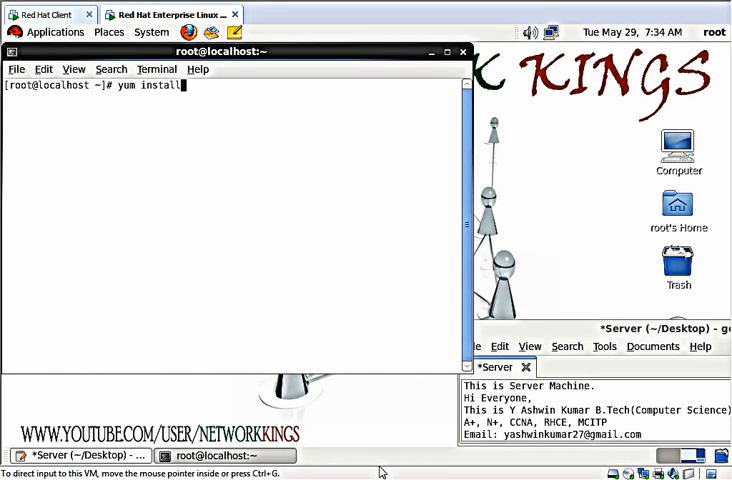
{"action": "type", "text": "httpd* -y"}
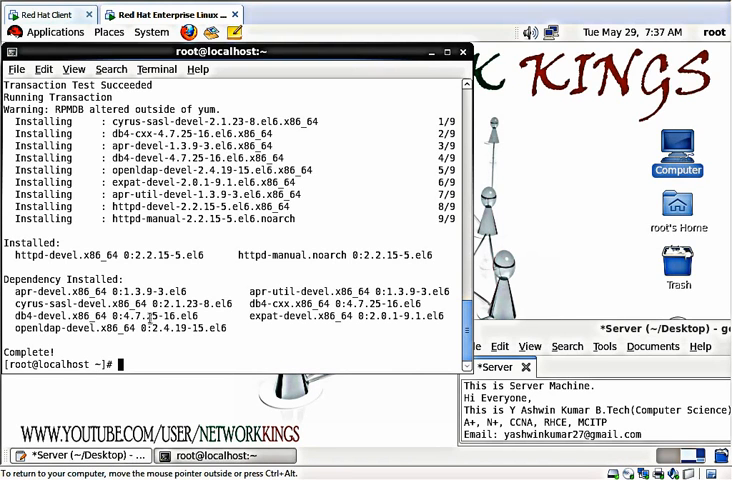
{"action": "type", "text": "chkconfig httpd on"}
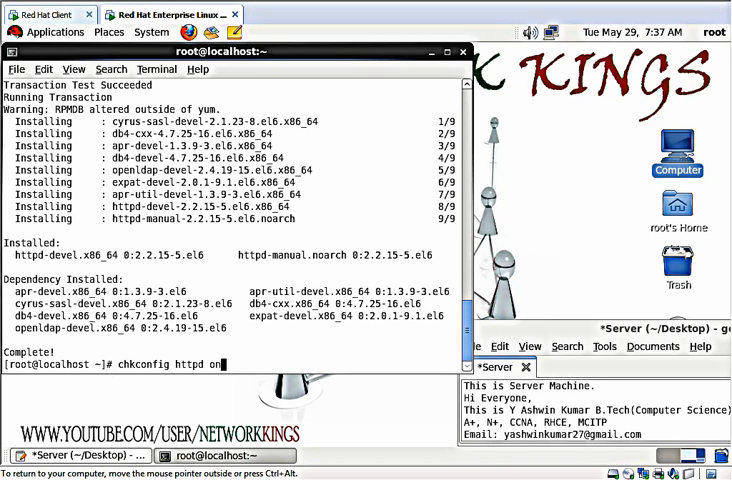
- Restart the httpd service twice and enter firefox & at the prompt
{"action": "type", "text": "service httpd restart"}
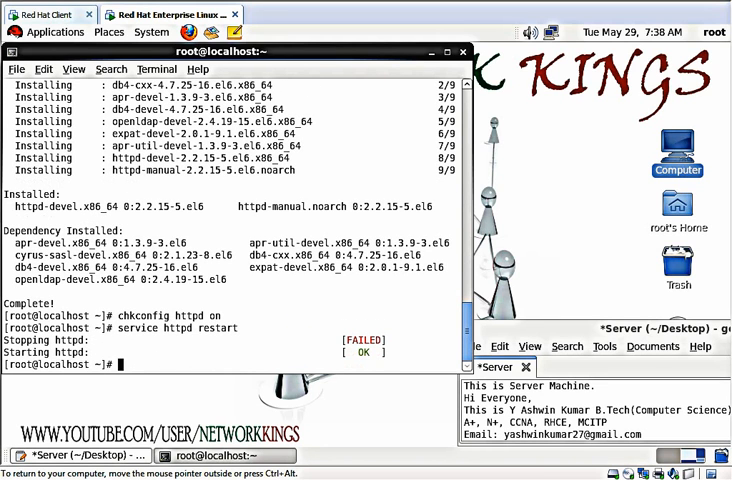
{"action": "type", "text": "service httpd restart"}
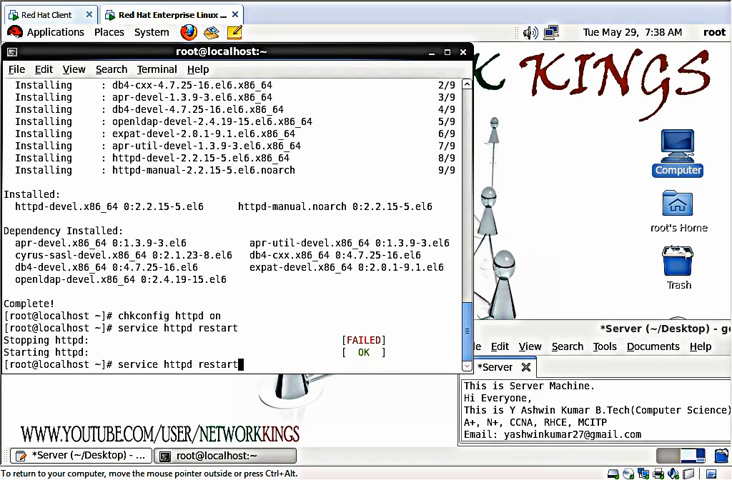
{"action": "key", "text": "Return"}
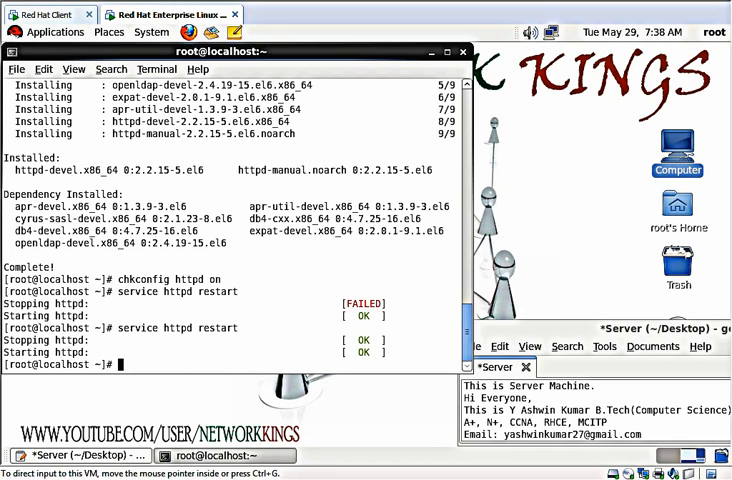
{"action": "type", "text": "firefox &"}
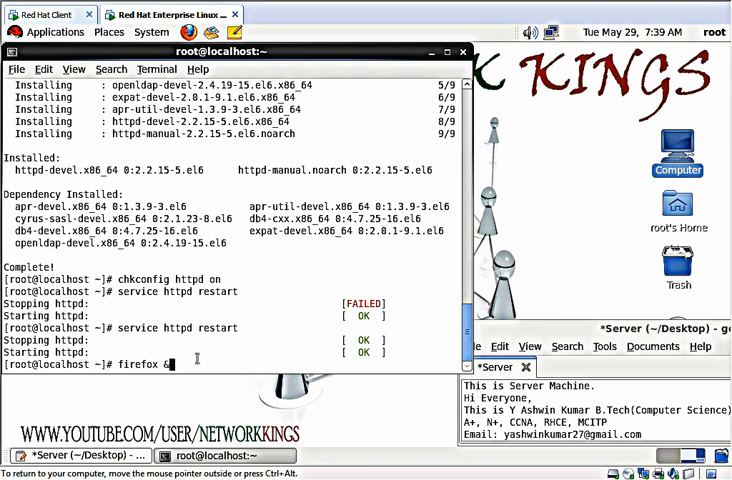
{"action": "key", "text": "Return"}
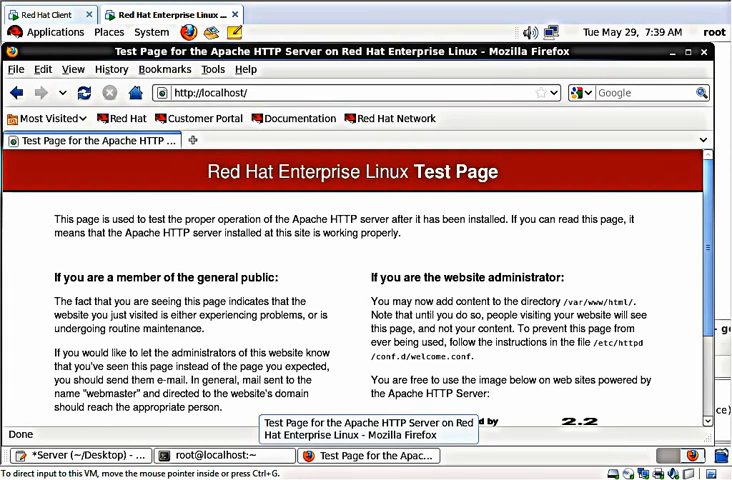
{"action": "mouse_move", "coordinate": [230, 400]}
{"action": "type", "text": "cd /var/www/"}
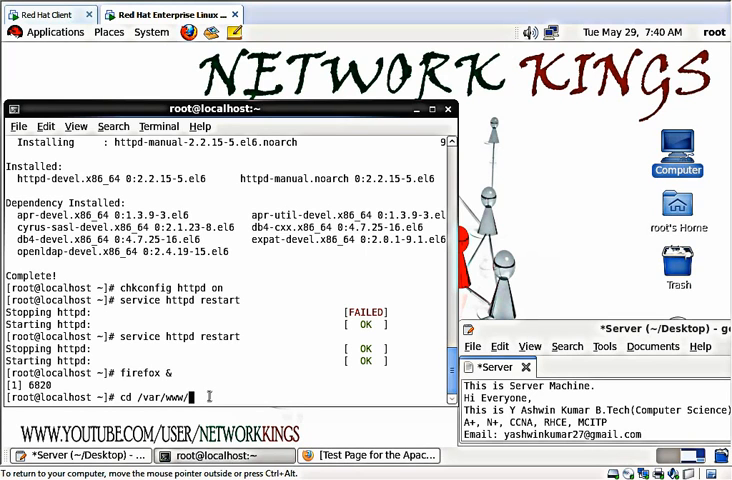
- Change into /var/www and list its cgi-bin, error, html, icons and manual folders
{"action": "key", "text": "Return"}
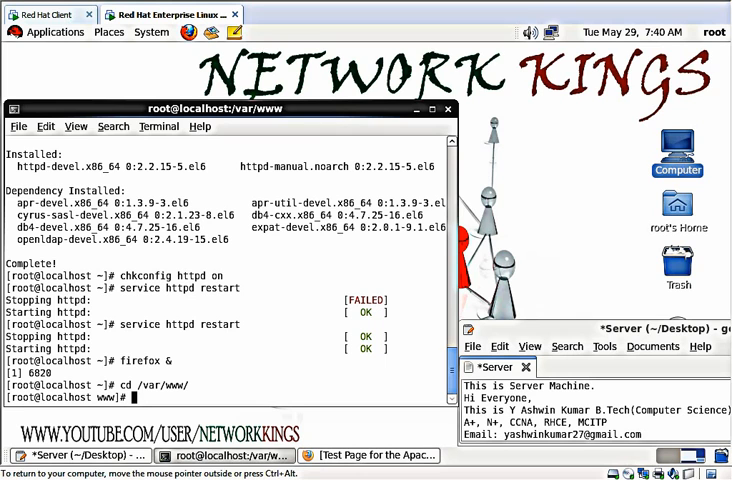
{"action": "type", "text": "ls"}
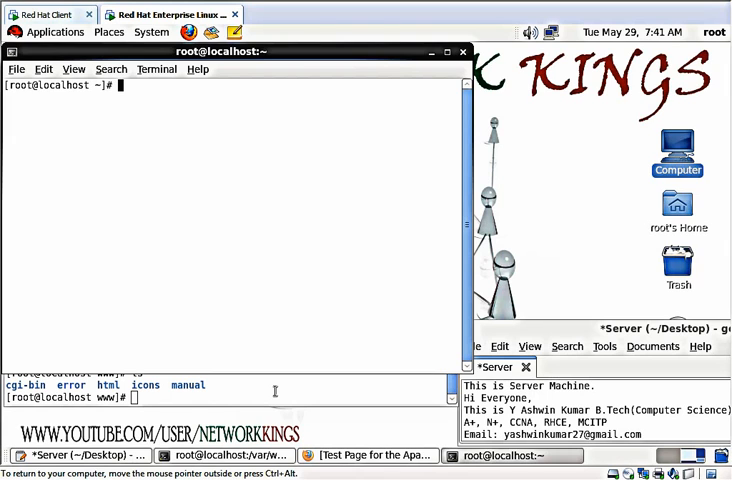
{"action": "mouse_move", "coordinate": [318, 434]}
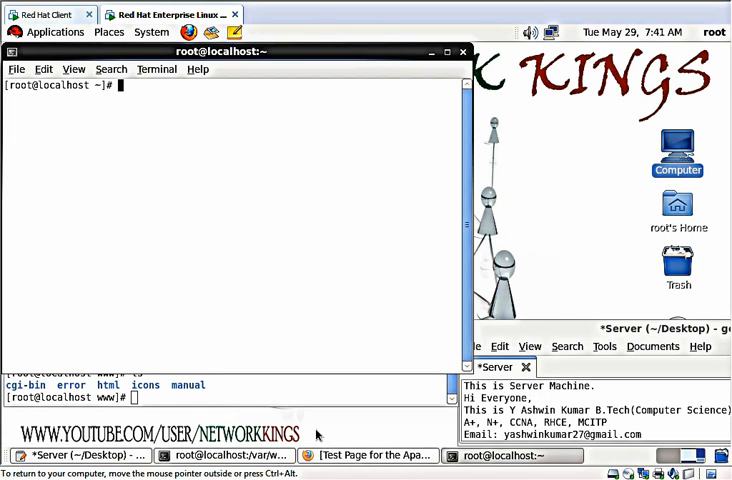
- Install the finger* packages with yum install -y in the second terminal
{"action": "type", "text": "yum"}
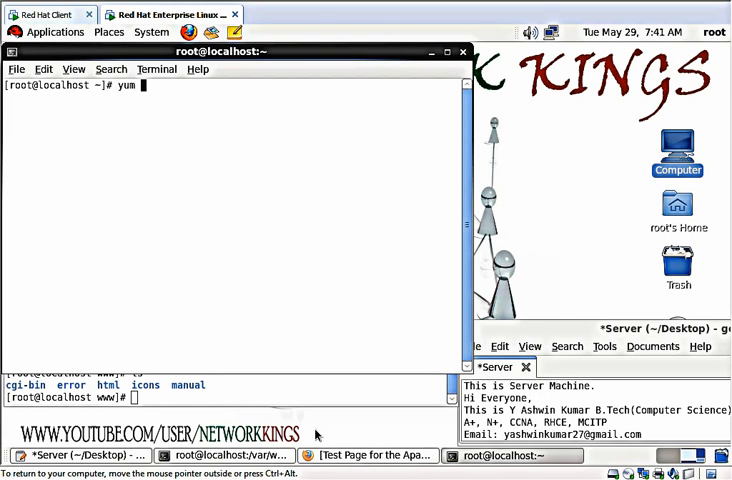
{"action": "type", "text": "install finger* -y"}
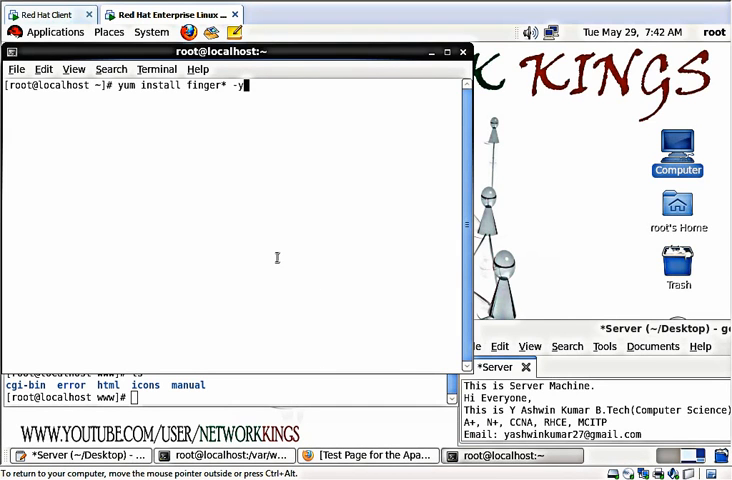
{"action": "key", "text": "Return"}
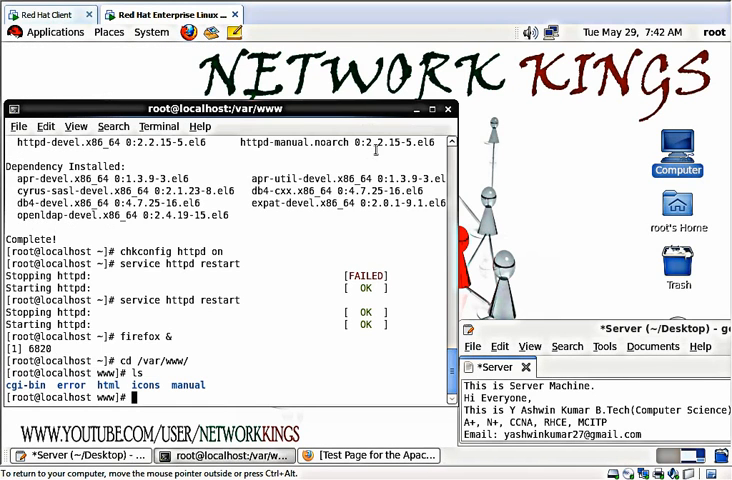
- Run finger apache, showing home /var/www and shell /sbin/nologin
{"action": "type", "text": "finger apache"}
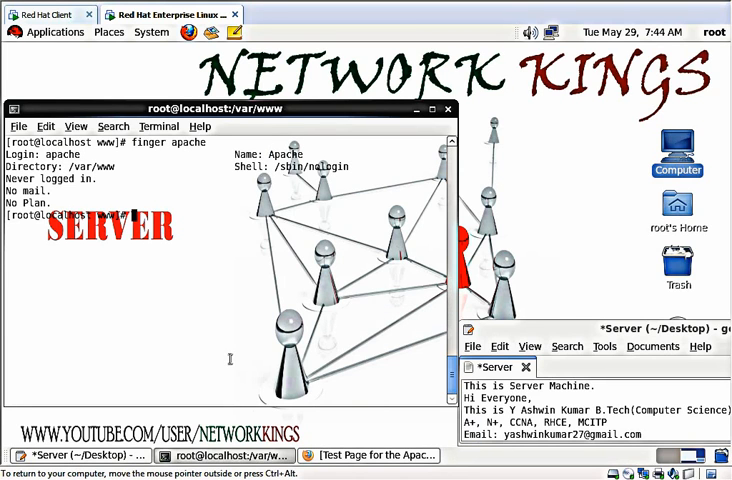
{"action": "key", "text": "Return"}
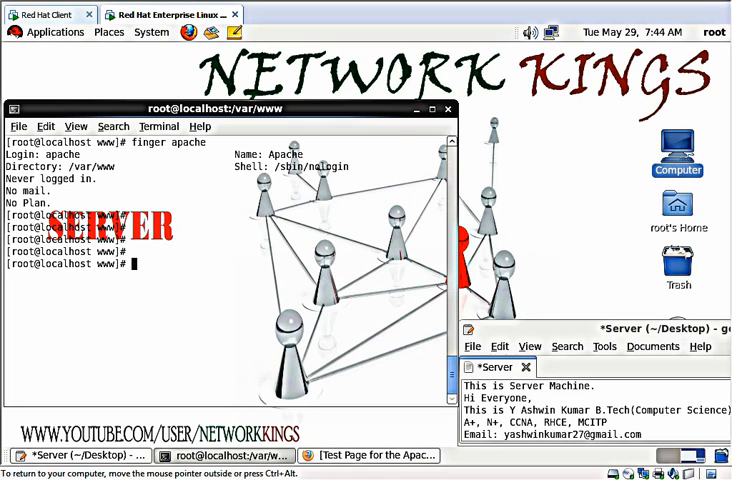
- Open /etc/httpd/conf/httpd.conf in vim
{"action": "type", "text": "vim"}
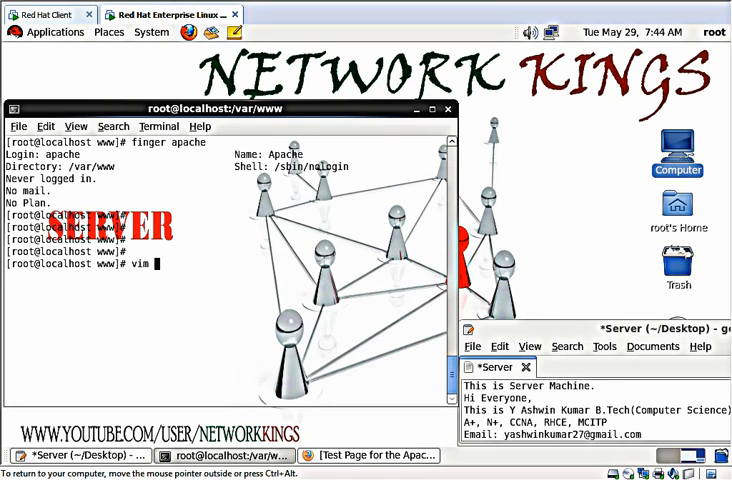
{"action": "type", "text": "e"}
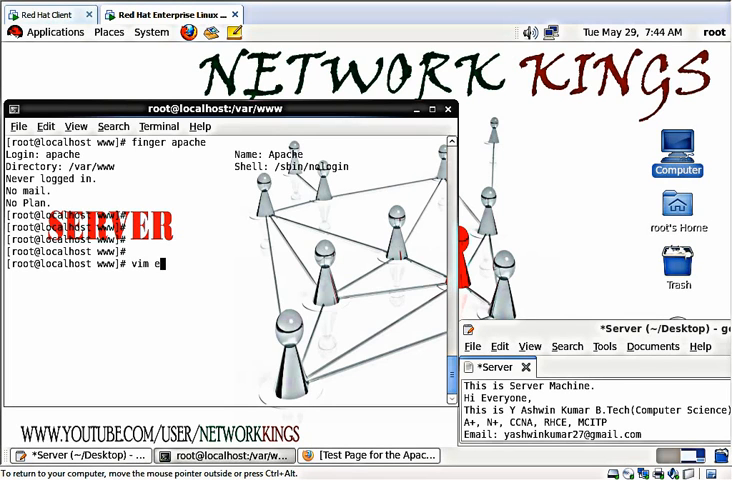
{"action": "type", "text": "tc/httpd/conf/httpd.conf"}
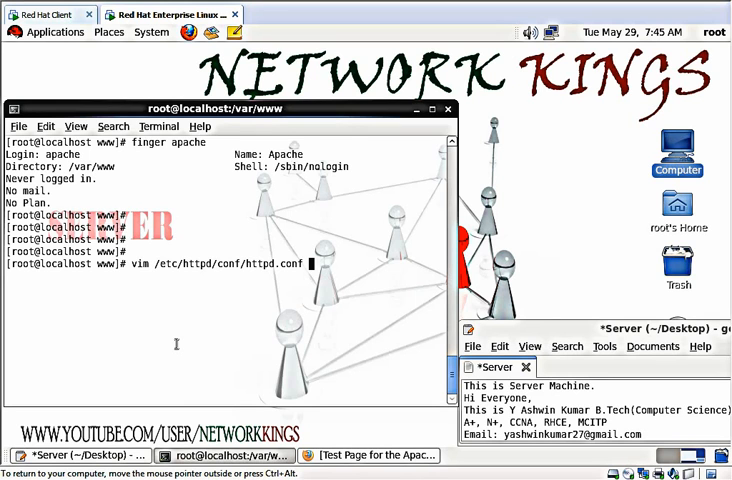
{"action": "key", "text": "Return"}
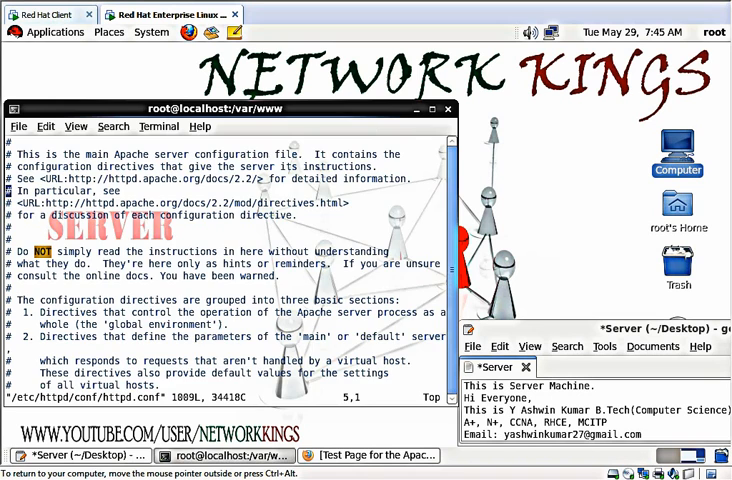
- Scroll to the end of httpd.conf and add the <VirtualHost *:80> block
{"action": "scroll", "scroll_direction": "down", "scroll_amount": 3}
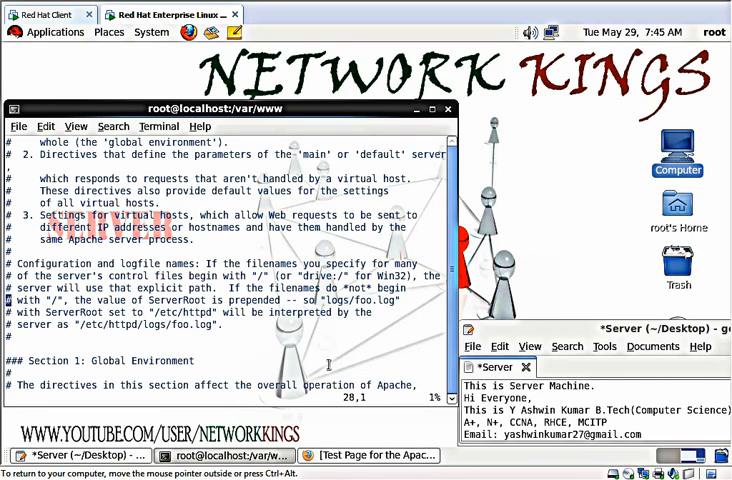
{"action": "scroll", "scroll_direction": "down", "scroll_amount": 3}
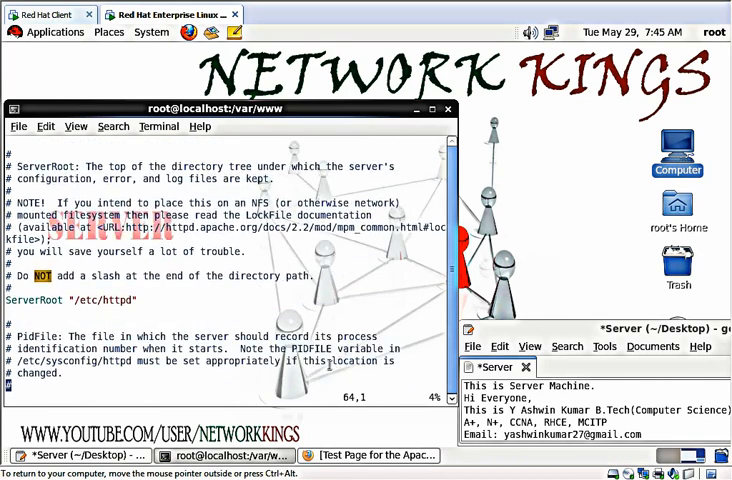
{"action": "scroll", "scroll_direction": "down", "scroll_amount": 3}
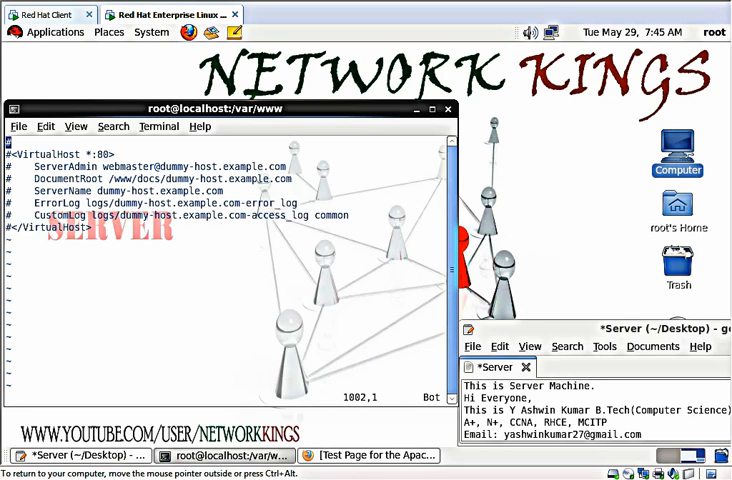
{"action": "type", "text": "# server name."}
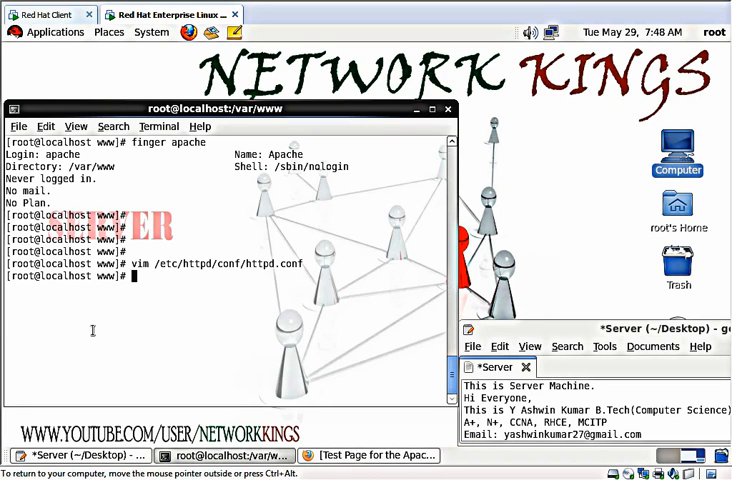
- Clear the screen, cd to /var/www/html, and write index.html with the centred NETWORK KINGS heading
{"action": "type", "text": "clea"}
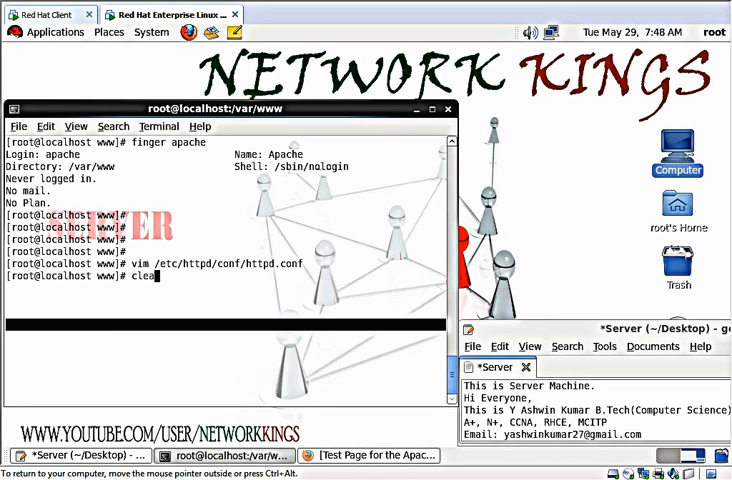
{"action": "key", "text": "Return"}
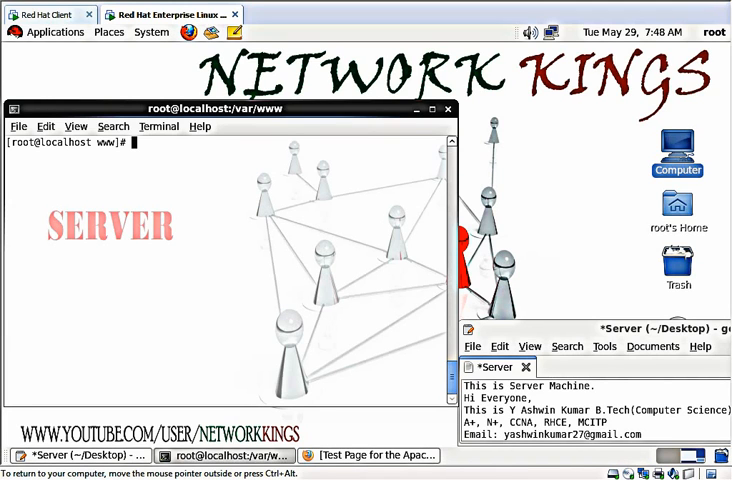
{"action": "type", "text": "vim cd"}
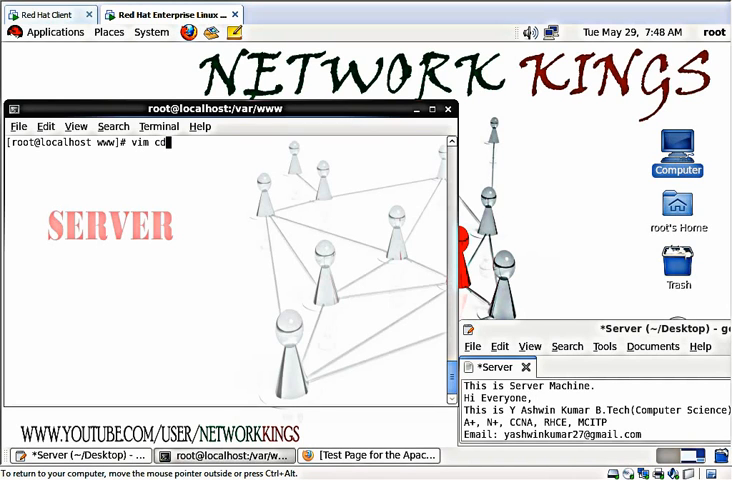
{"action": "key", "text": "BackSpace"}
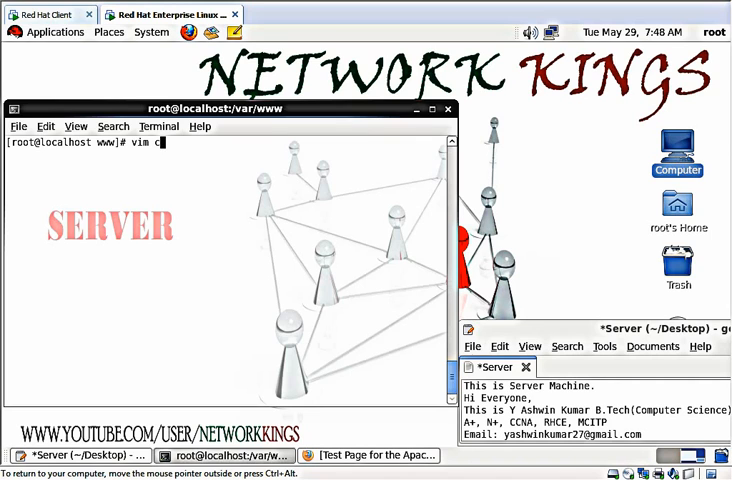
{"action": "key", "text": "BackSpace"}
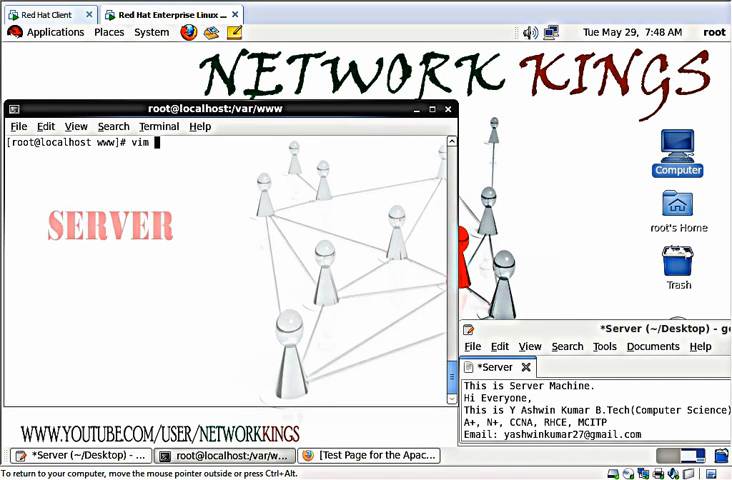
{"action": "type", "text": "/var/www/html/"}
{"action": "type", "text": "vim i"}
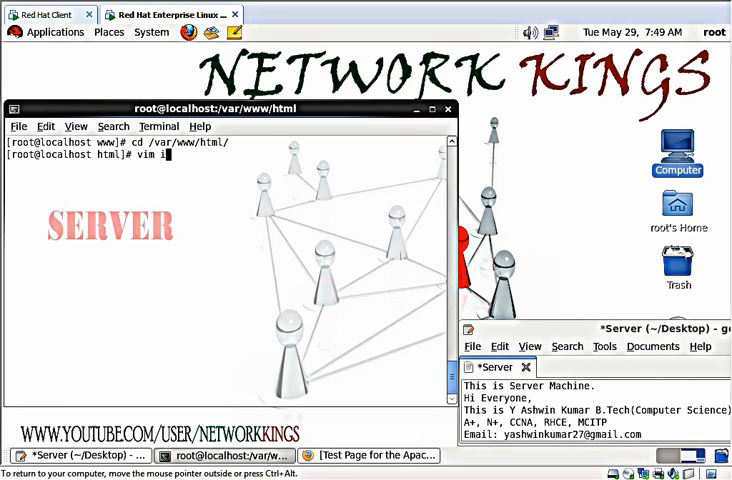
{"action": "type", "text": "ndex."}
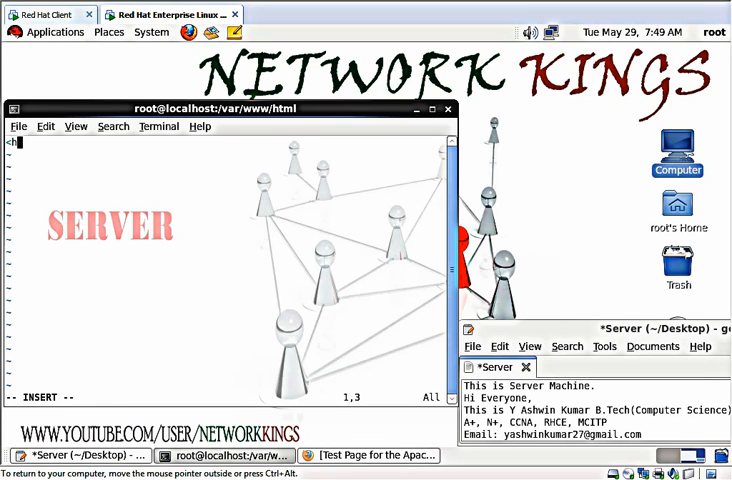
{"action": "type", "text": "<html>\\n<h1>\\n<center>\\nThis is NETWORK KINGS WEBSITE\\n</center>\\n</h1>\\n</html>"}
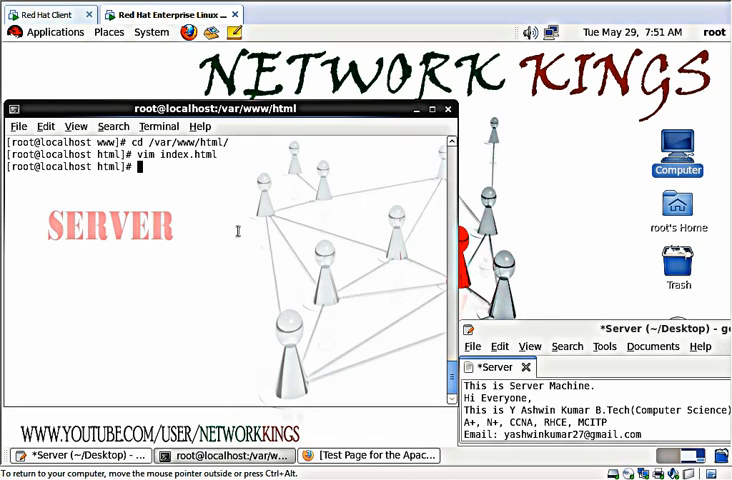
- Restart httpd, getting a DocumentRoot warning, and bring the terminal back to front
{"action": "type", "text": "service"}
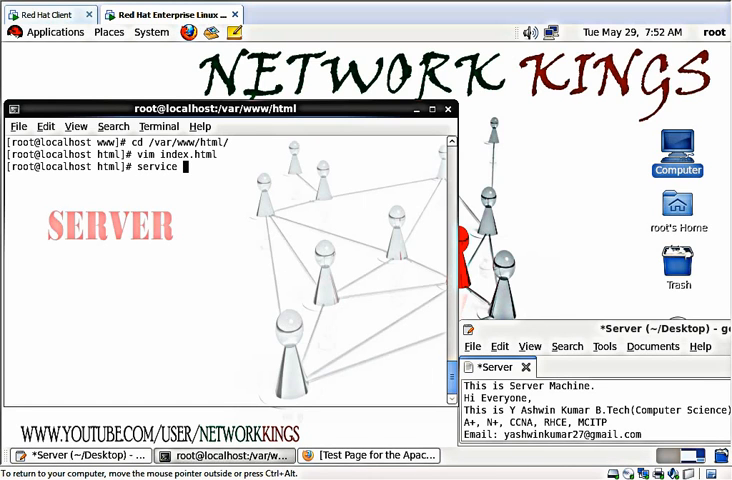
{"action": "type", "text": "httpd r"}
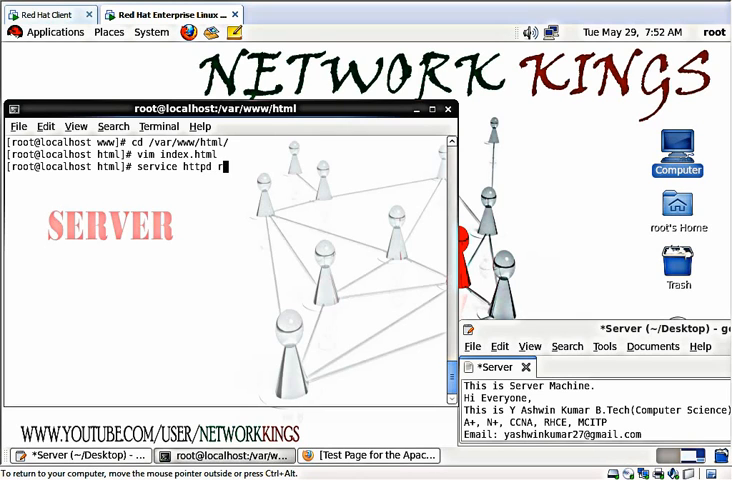
{"action": "key", "text": "Return"}
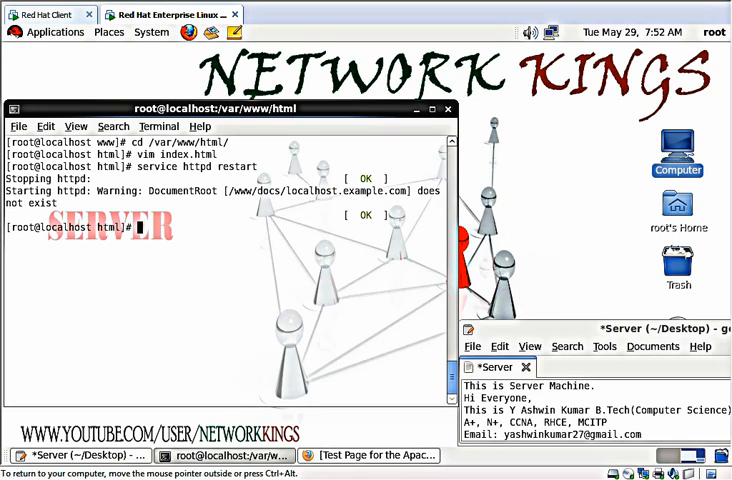
{"action": "mouse_move", "coordinate": [296, 283]}
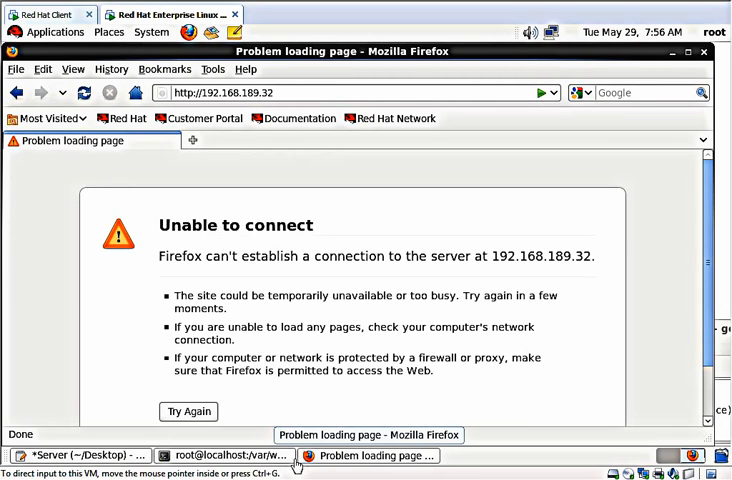
{"action": "left_click", "coordinate": [222, 455]}
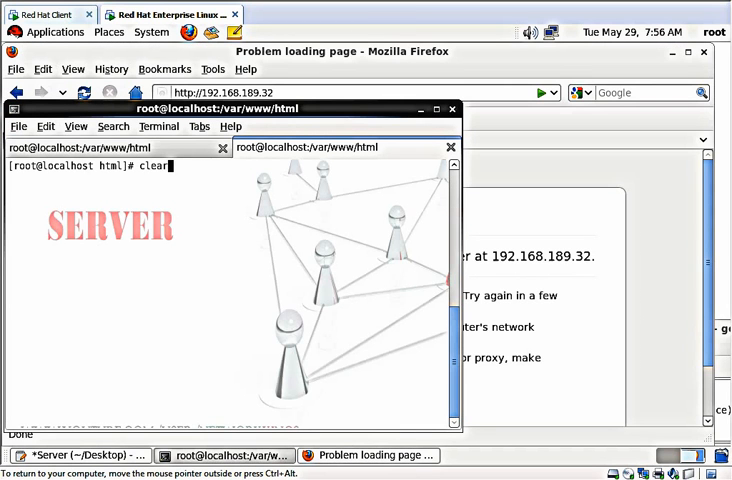
- Change the VirtualHost DocumentRoot in httpd.conf to /var/www/html and restart httpd
{"action": "type", "text": "vim /etc/httpd/conf/httpd.conf"}
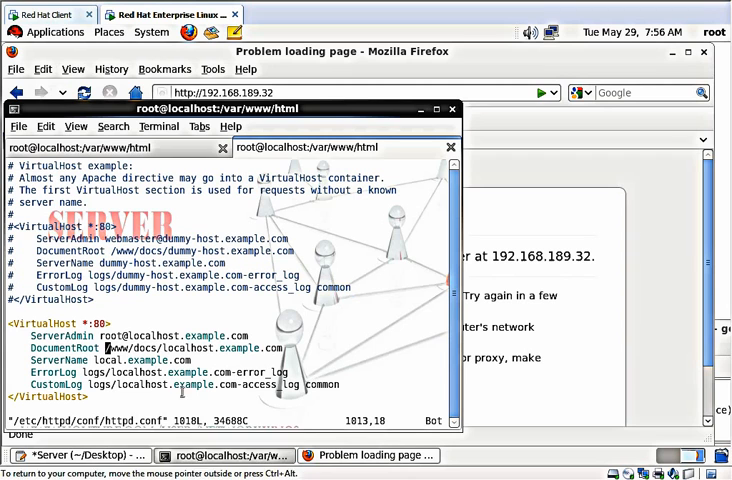
{"action": "type", "text": "/var/www/html"}
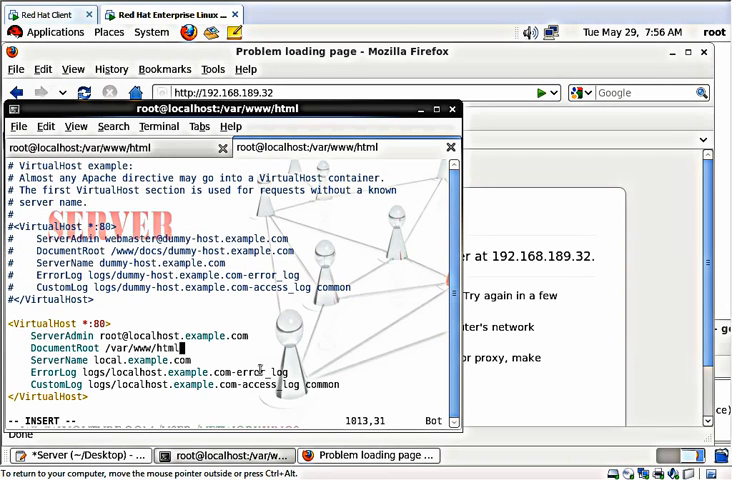
{"action": "key", "text": "Escape"}
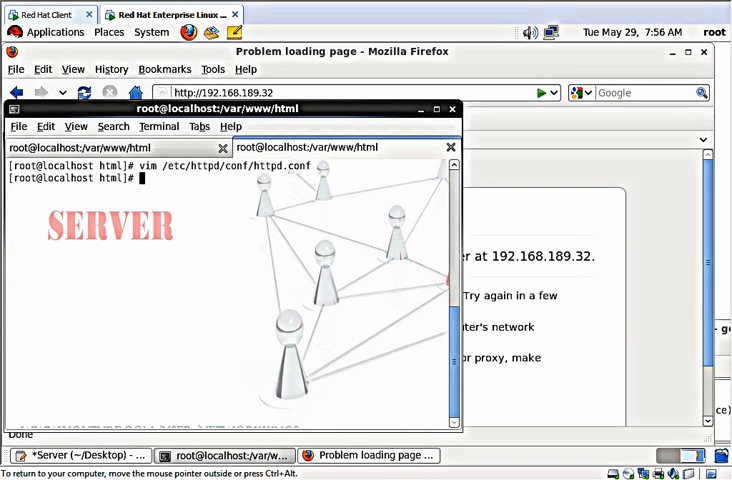
{"action": "type", "text": "service"}
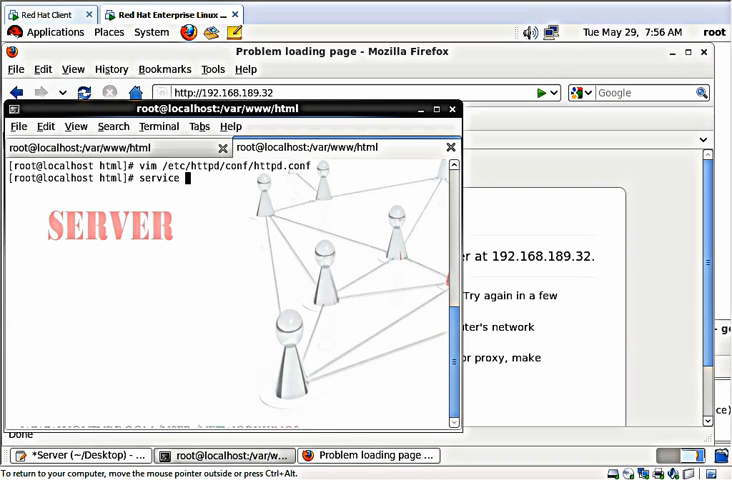
{"action": "type", "text": "httpd r"}
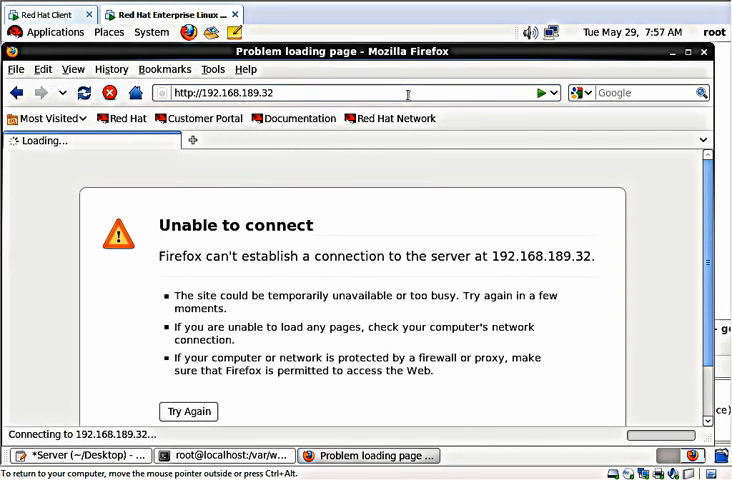
{"action": "mouse_move", "coordinate": [574, 386]}
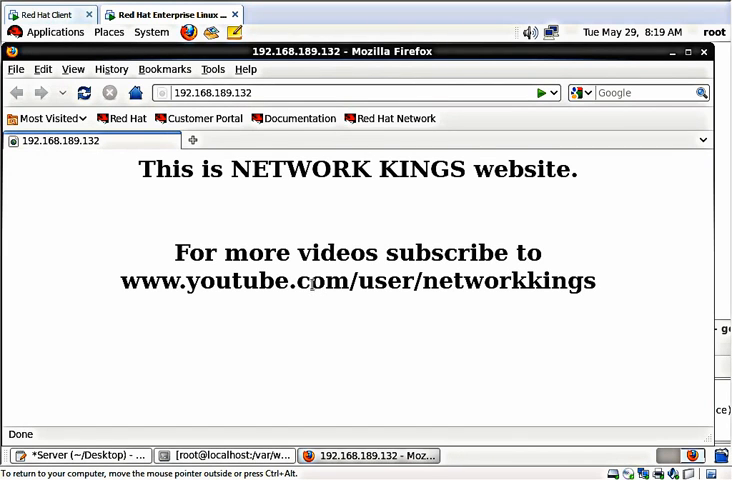
{"action": "mouse_move", "coordinate": [340, 470]}
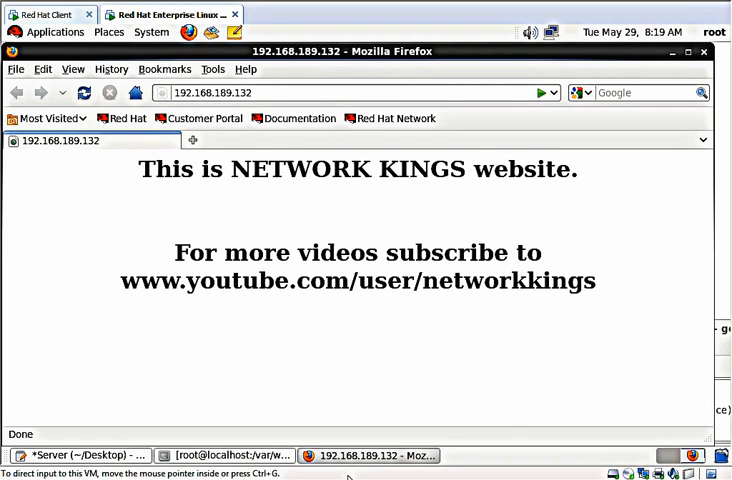